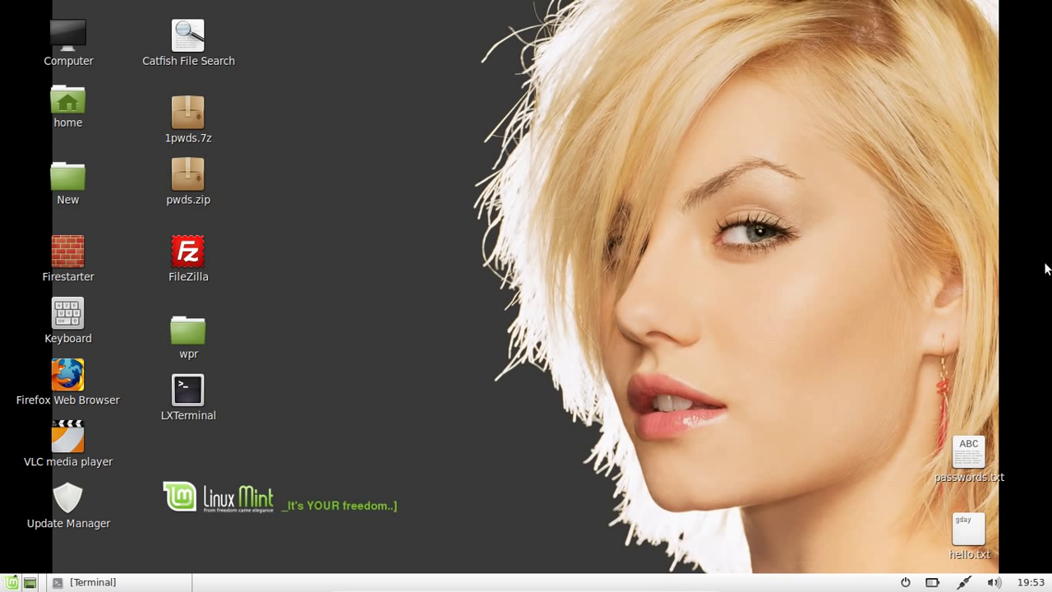
mouse_move(99, 503)
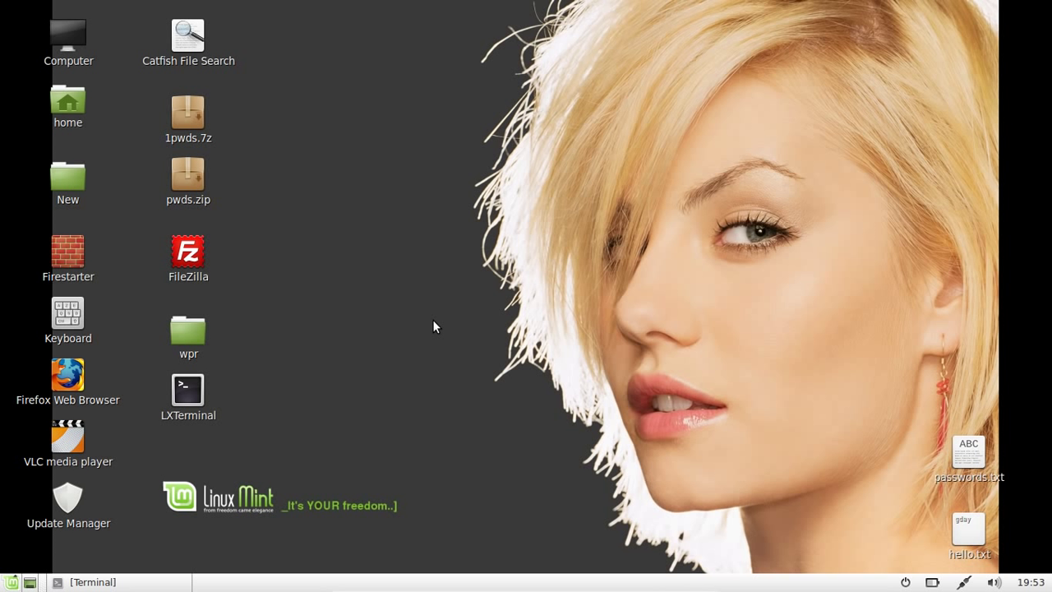
mouse_move(726, 304)
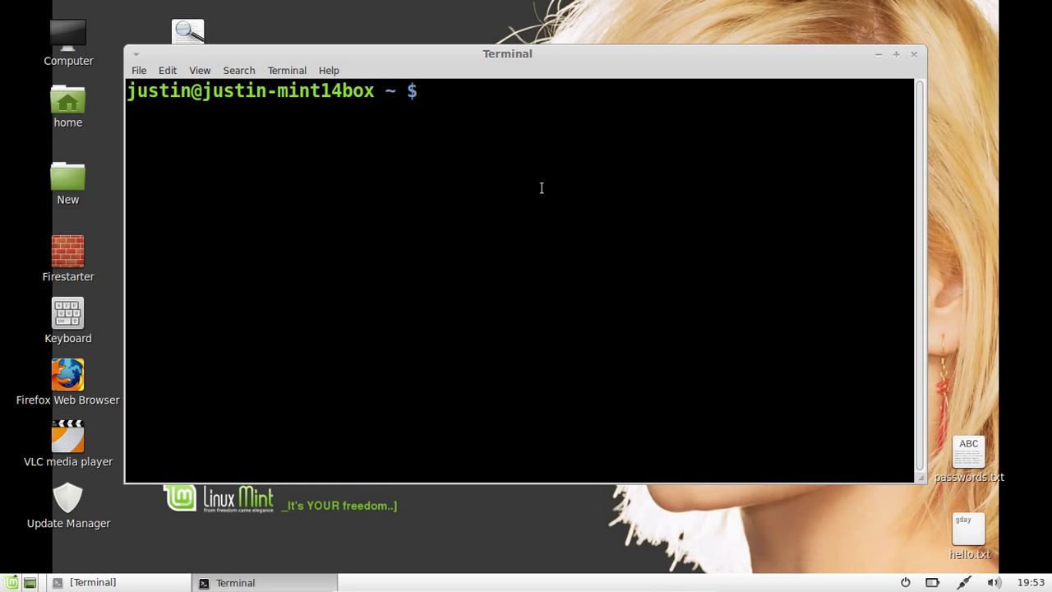
Run 'sudo apt-get update; sudo apt-get upgrade' to refresh package lists and upgrade packages.
type("sudo")
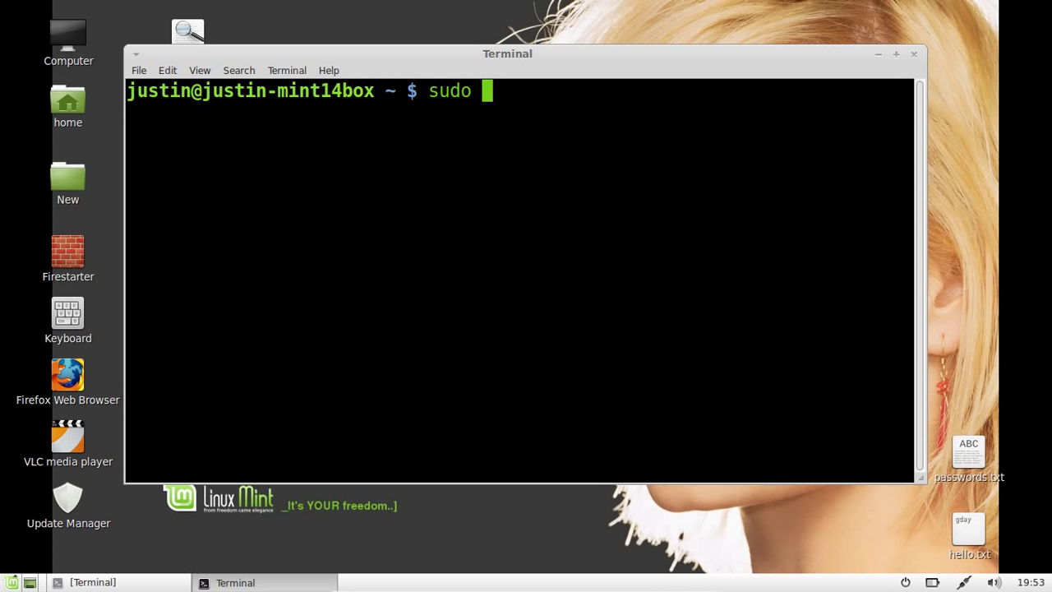
type("apt-get")
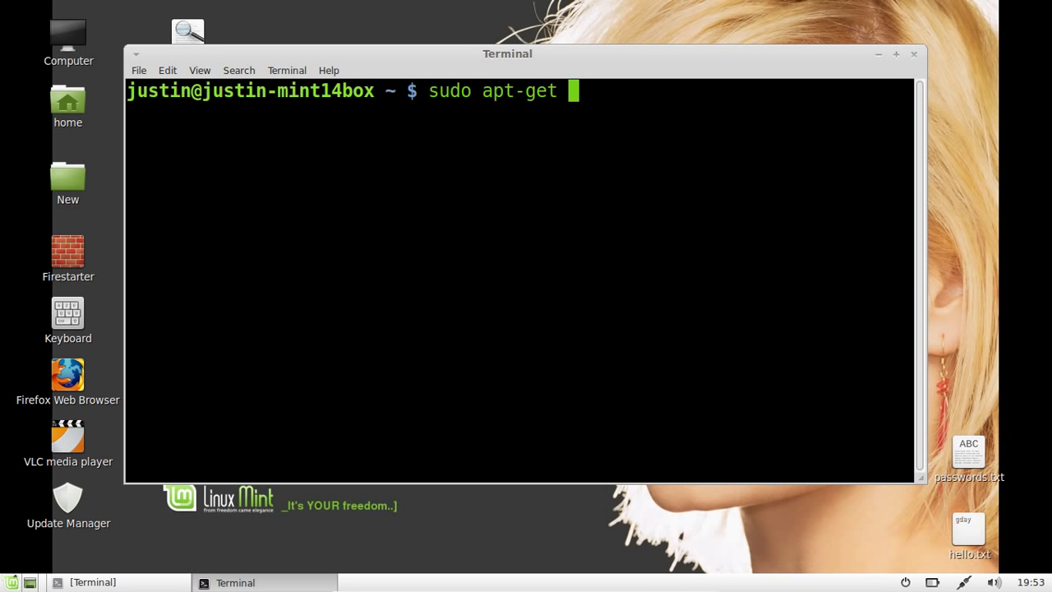
type("update")
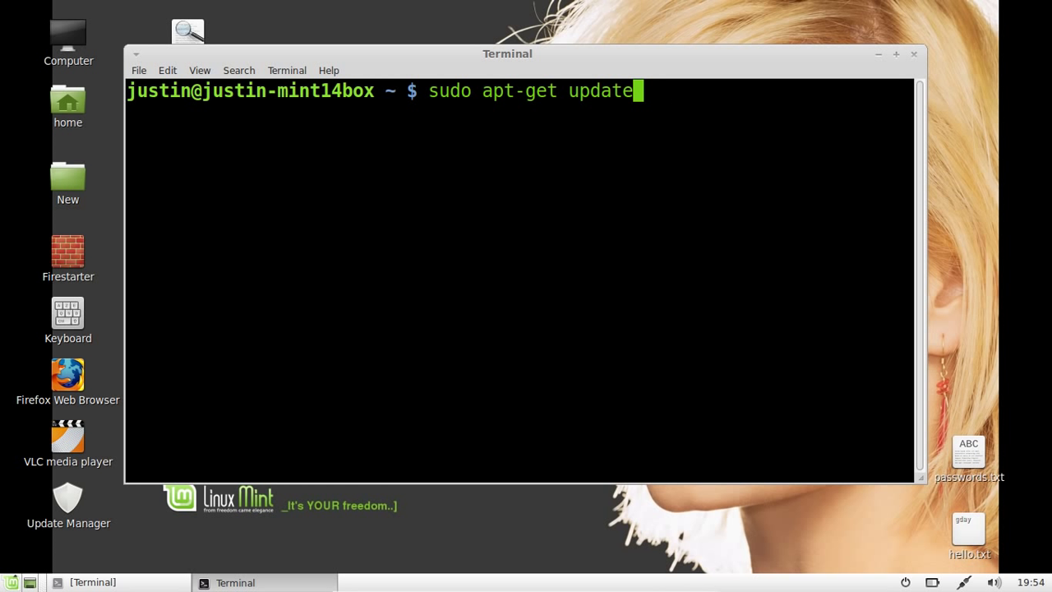
type("; sudo")
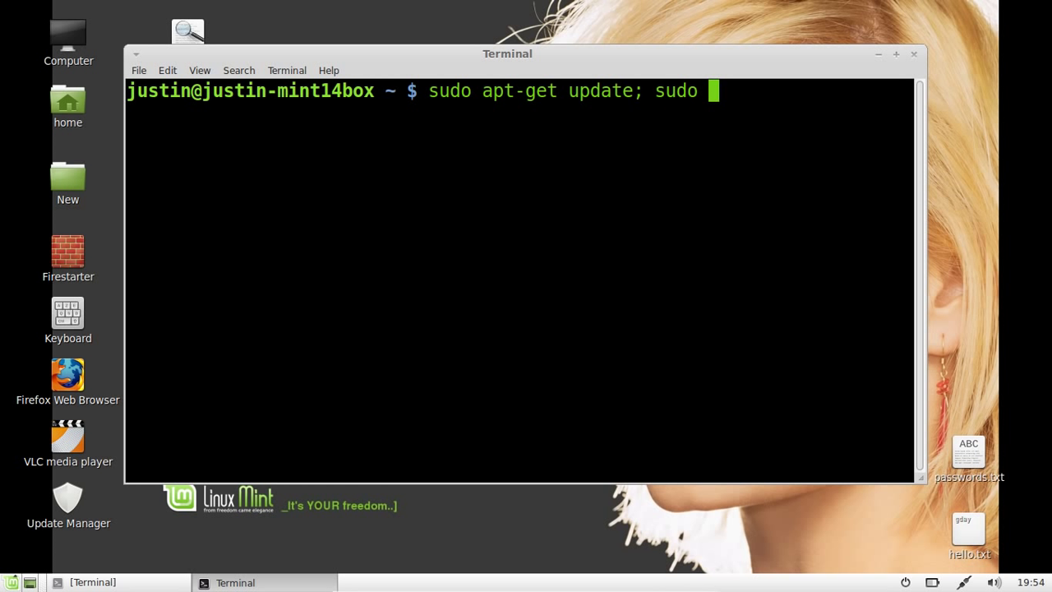
type("apt-get")
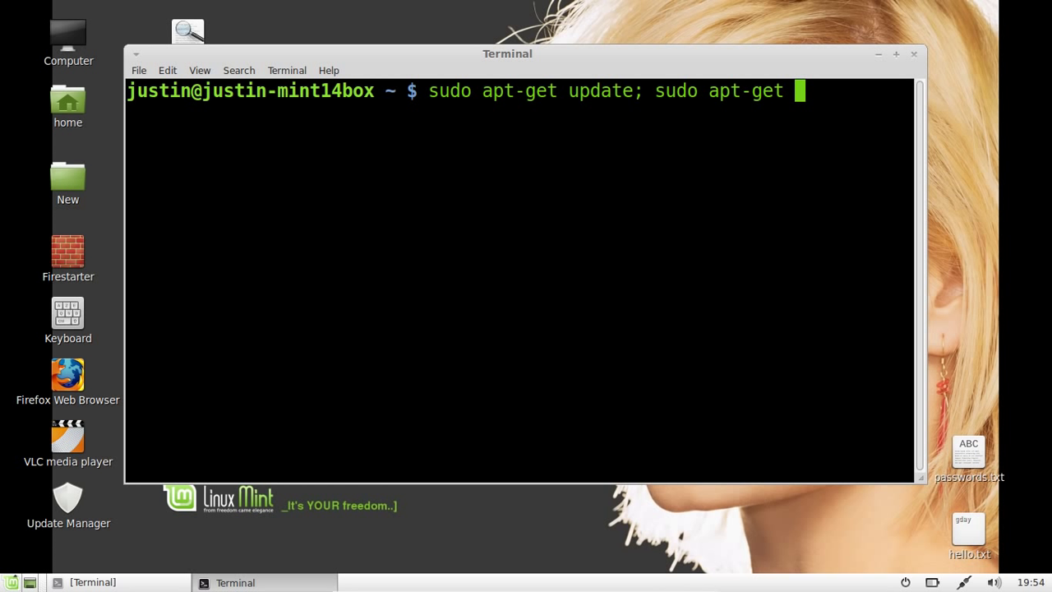
type("upgrade")
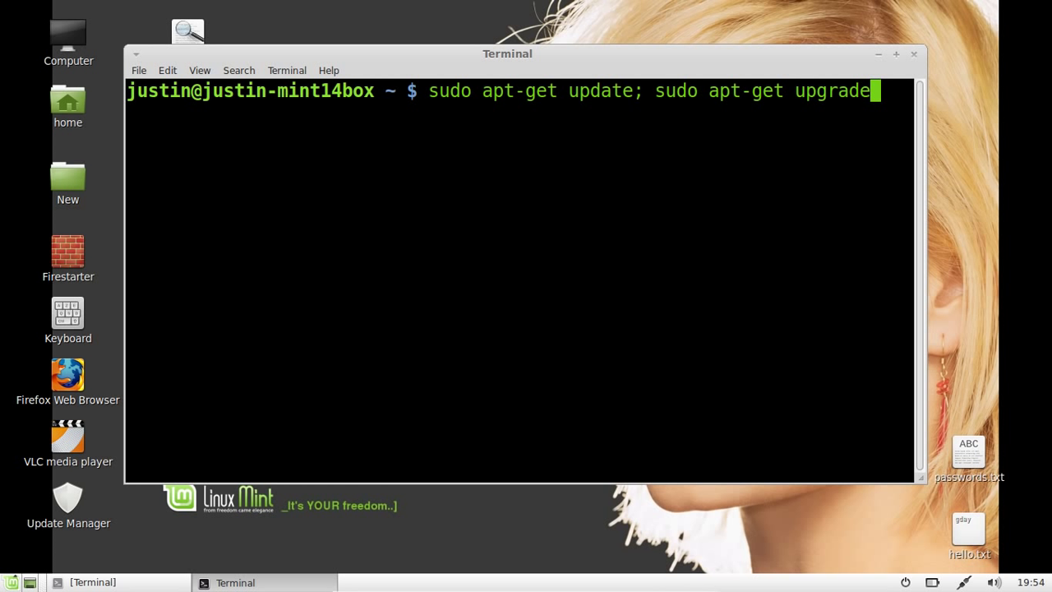
mouse_move(874, 90)
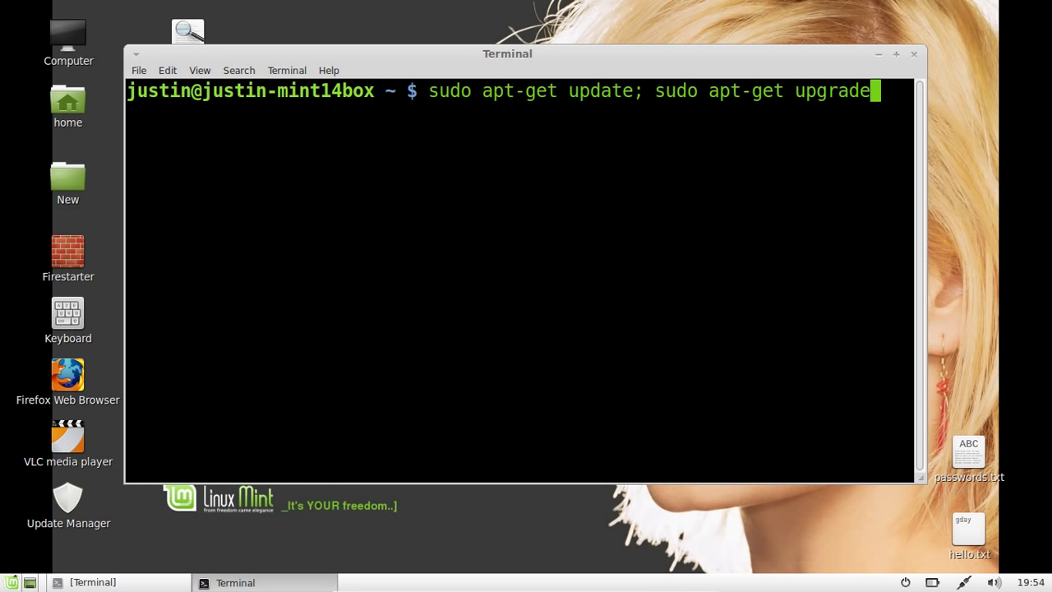
key("Return")
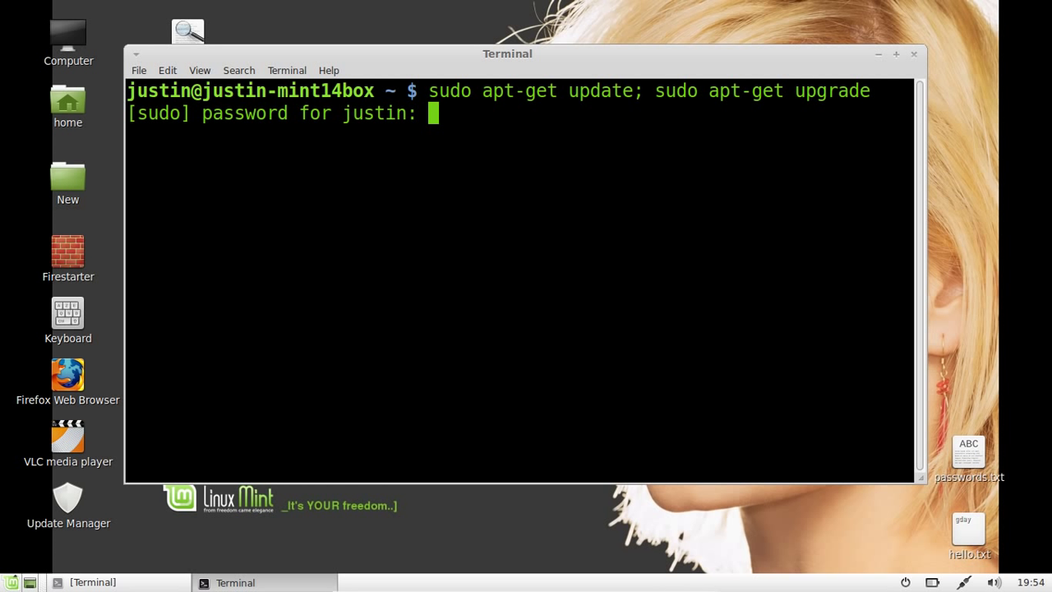
Submit the sudo password so the update runs and lists 178 packages needing 260 MB.
key("Return")
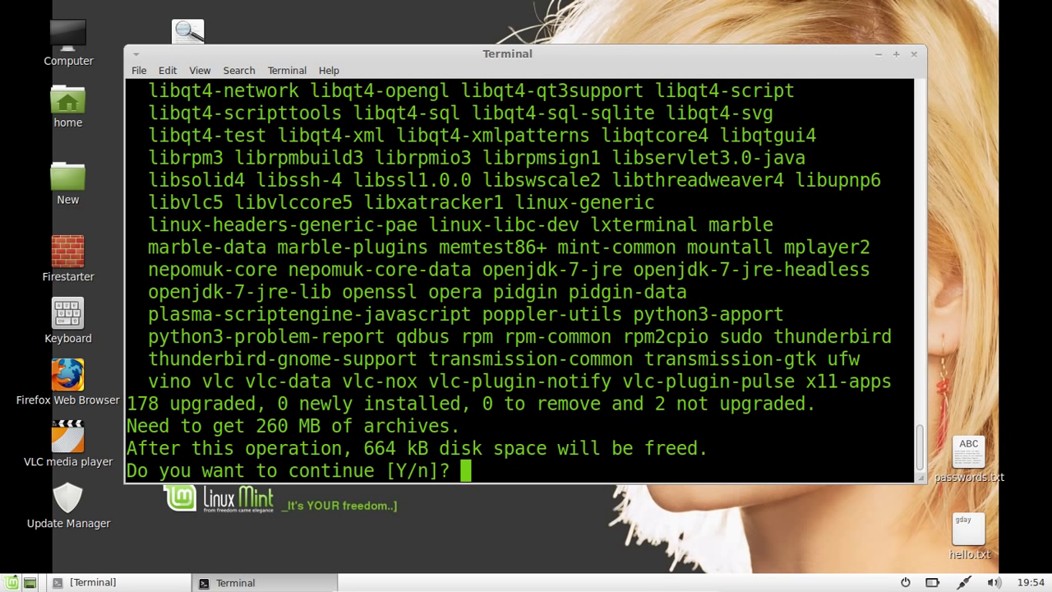
Confirm the upgrade with 'y' to start downloading, then enter 'uname -a' in a second terminal.
type("y")
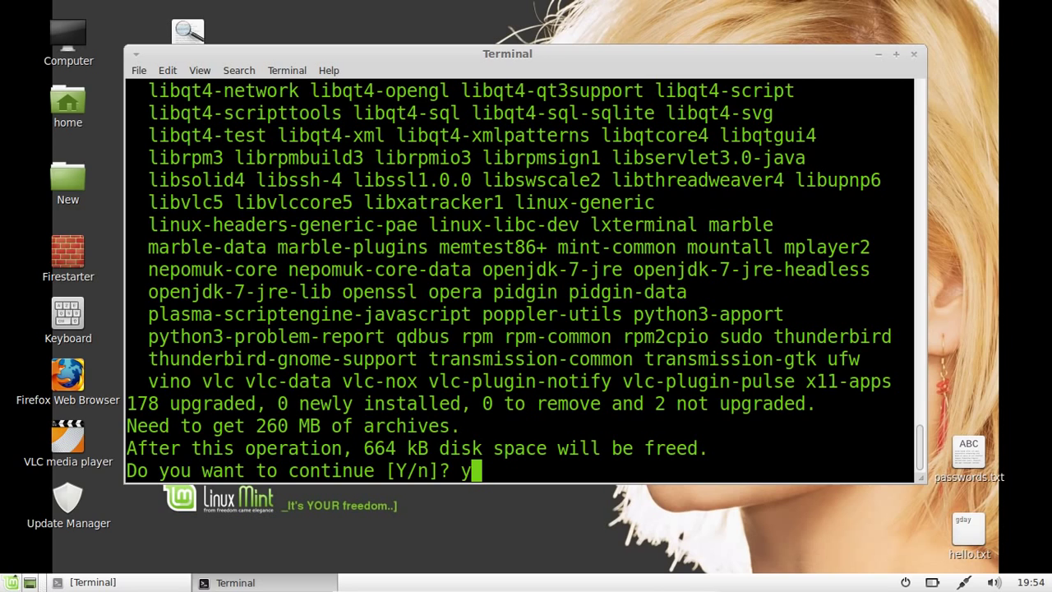
key("Return")
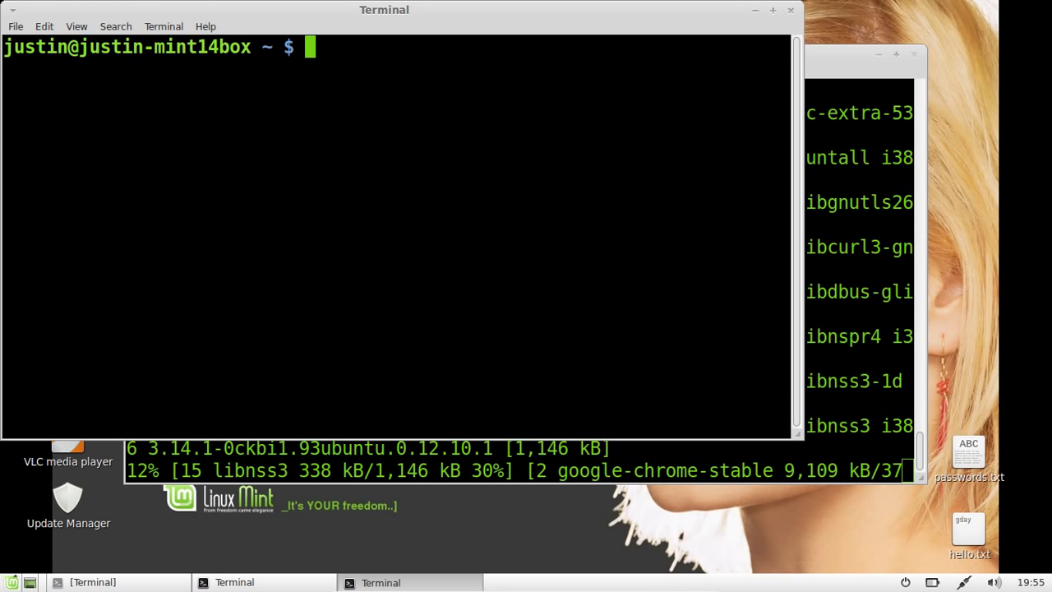
type("uname -a")
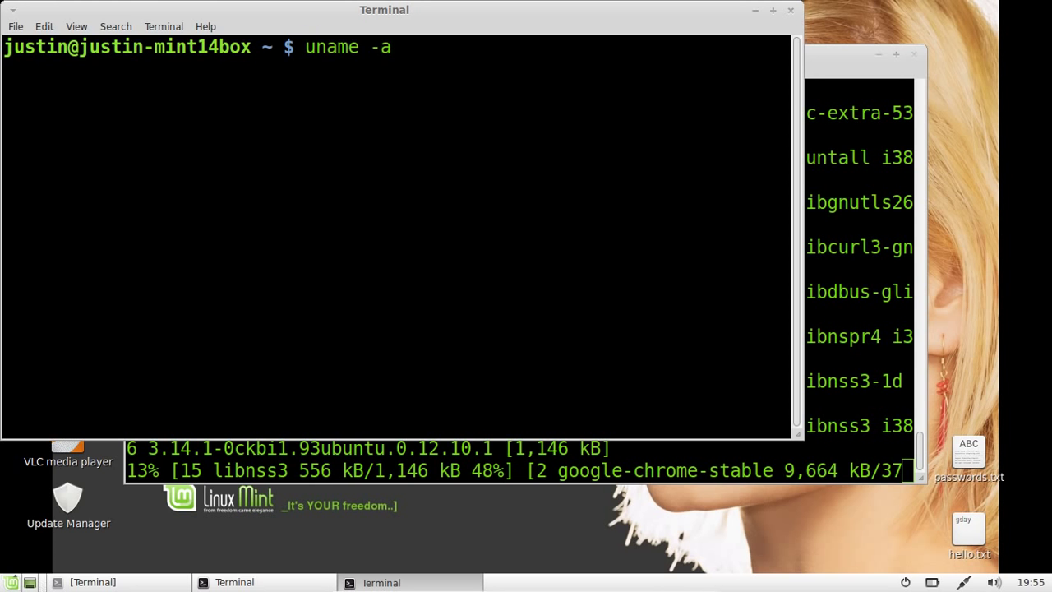